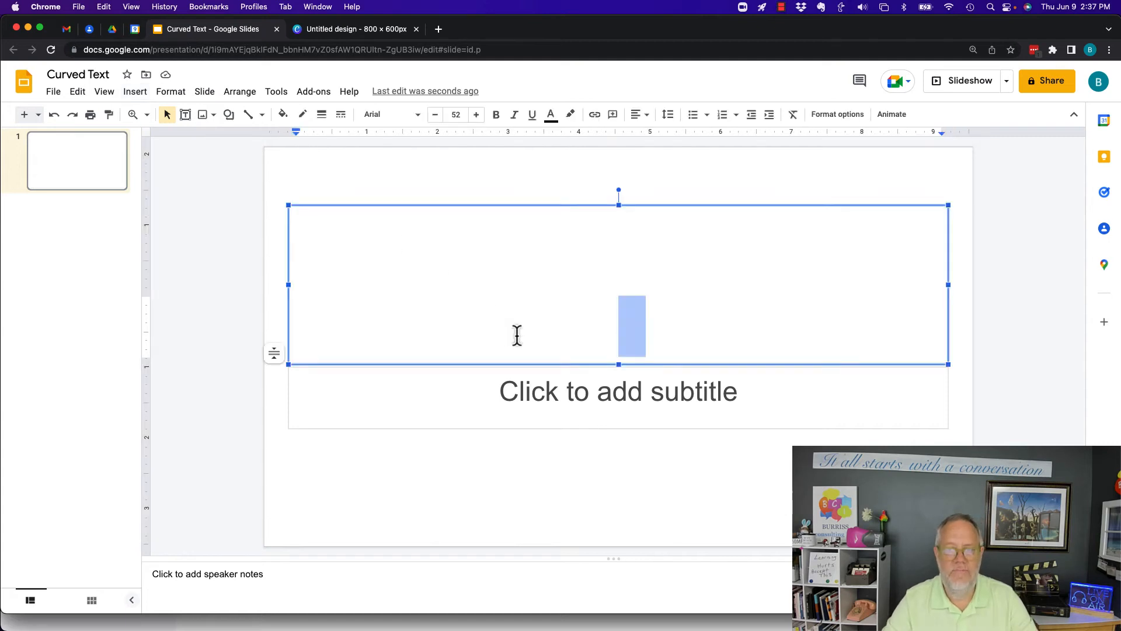
Enter the title "This is a test to see if I can curve text" in the slide's title box
text(This is a test to see if I can curve text)
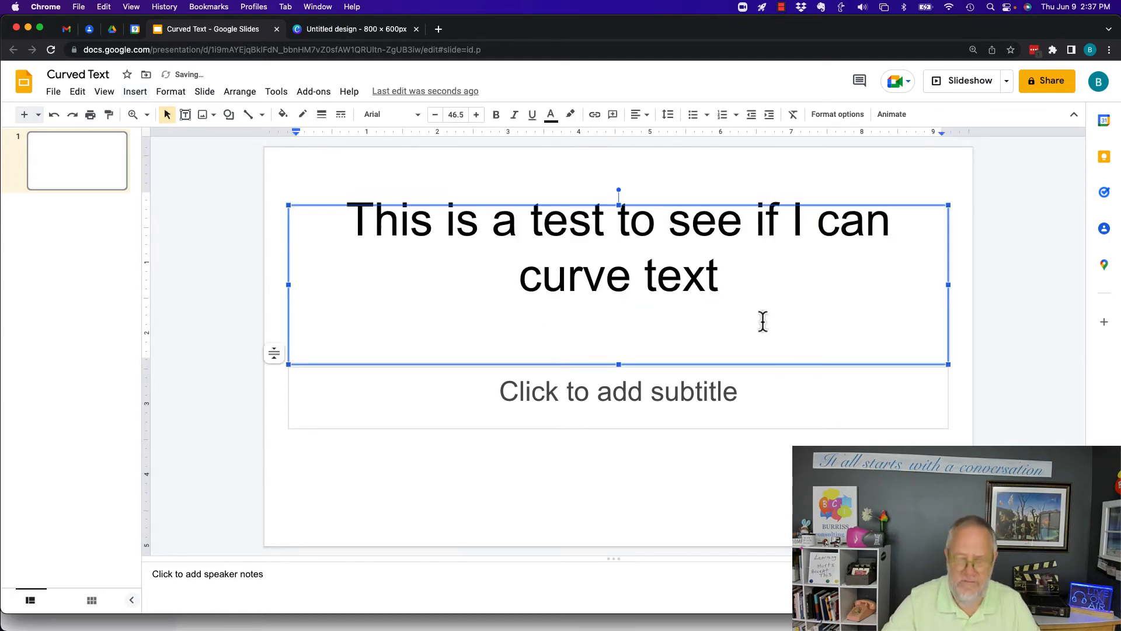
click(475, 114)
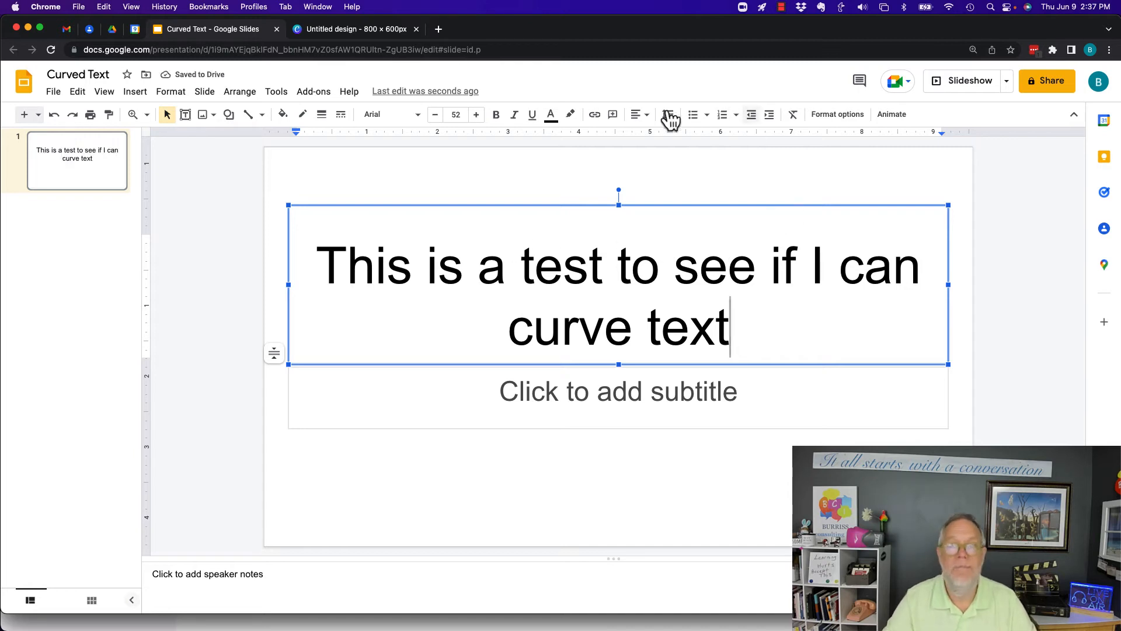
Try tilting and quarter-turning the title box in Format options, then return it to 0° rotation
click(837, 114)
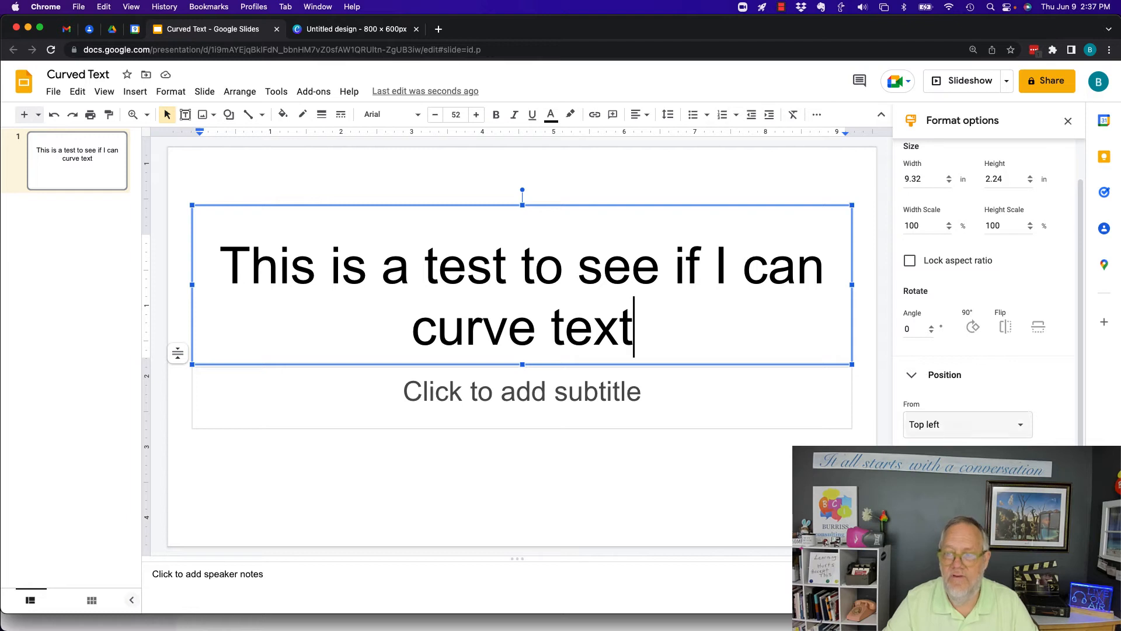
click(940, 323)
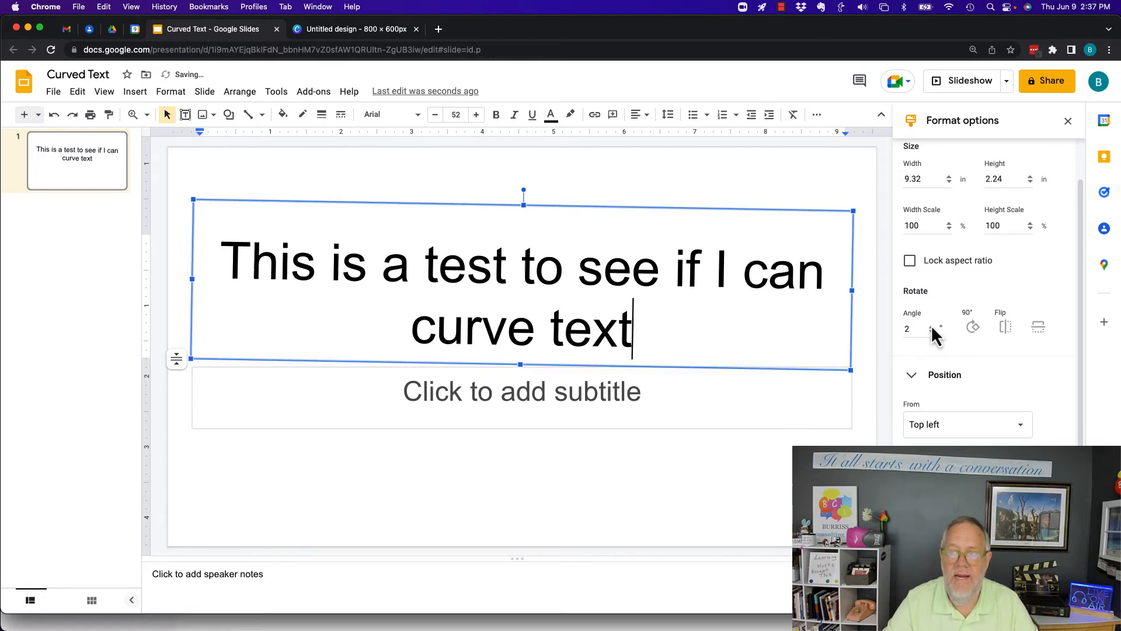
click(932, 323)
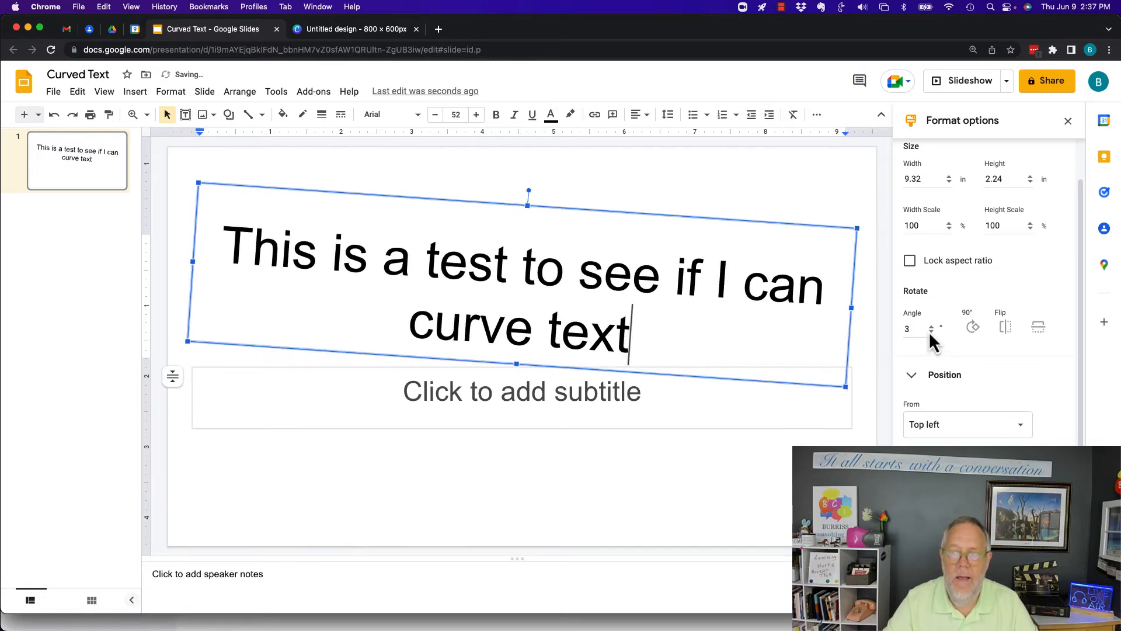
click(973, 326)
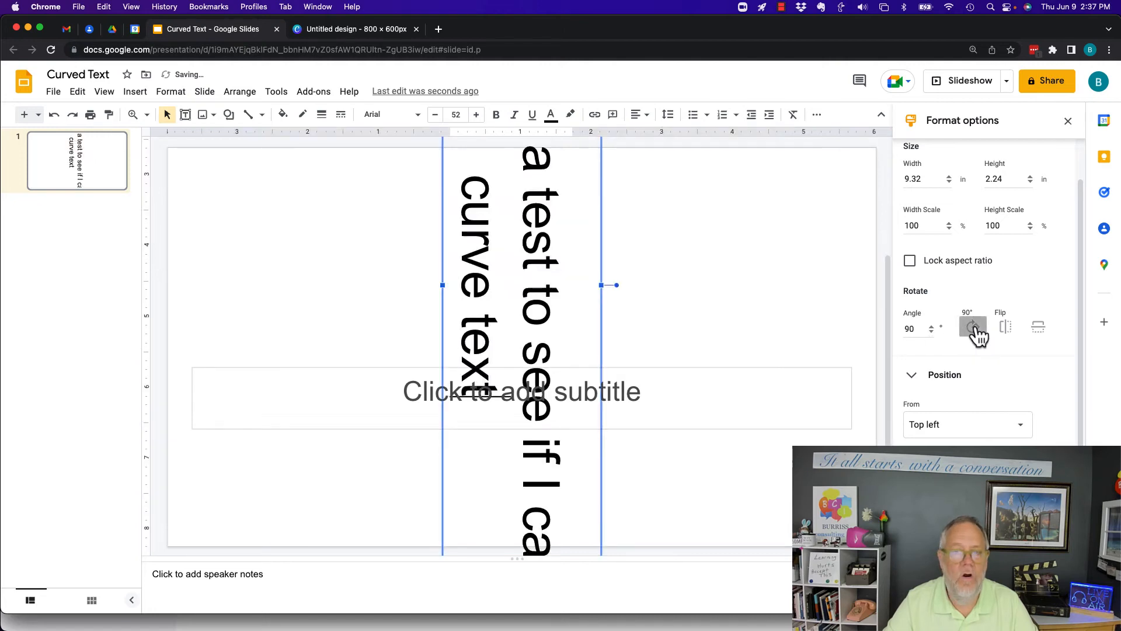
click(973, 327)
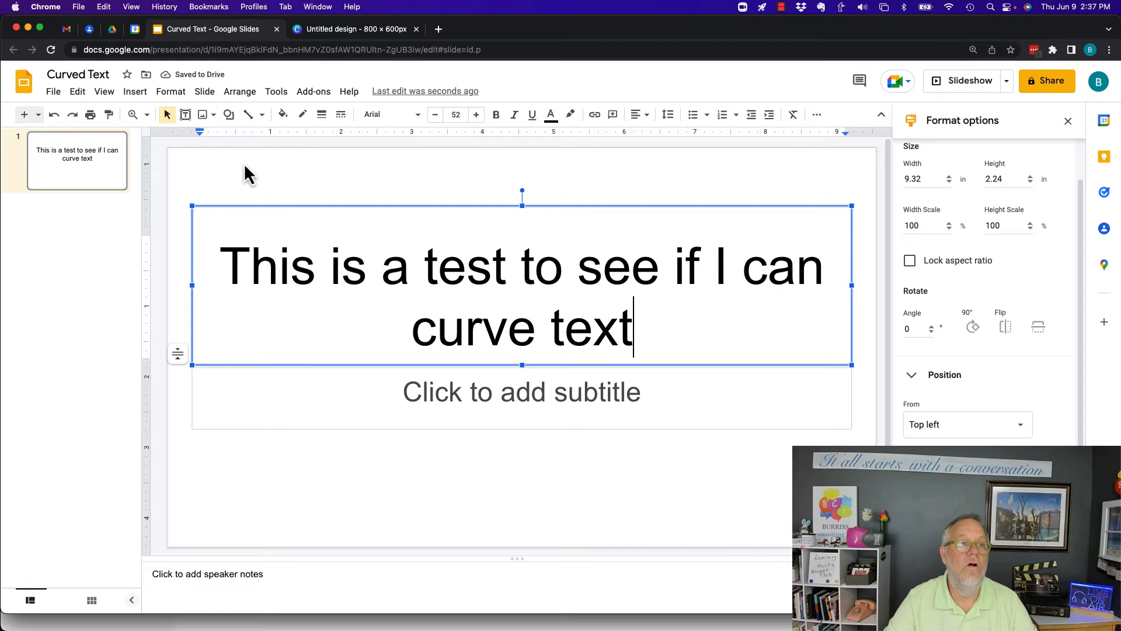
mouse_move(301, 184)
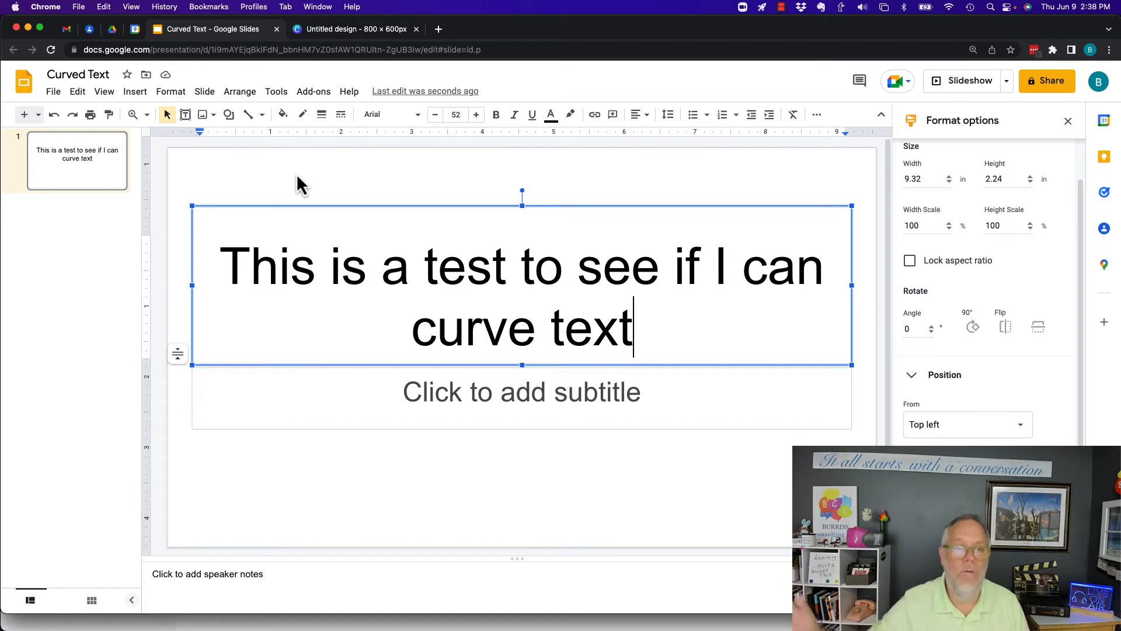
mouse_move(256, 157)
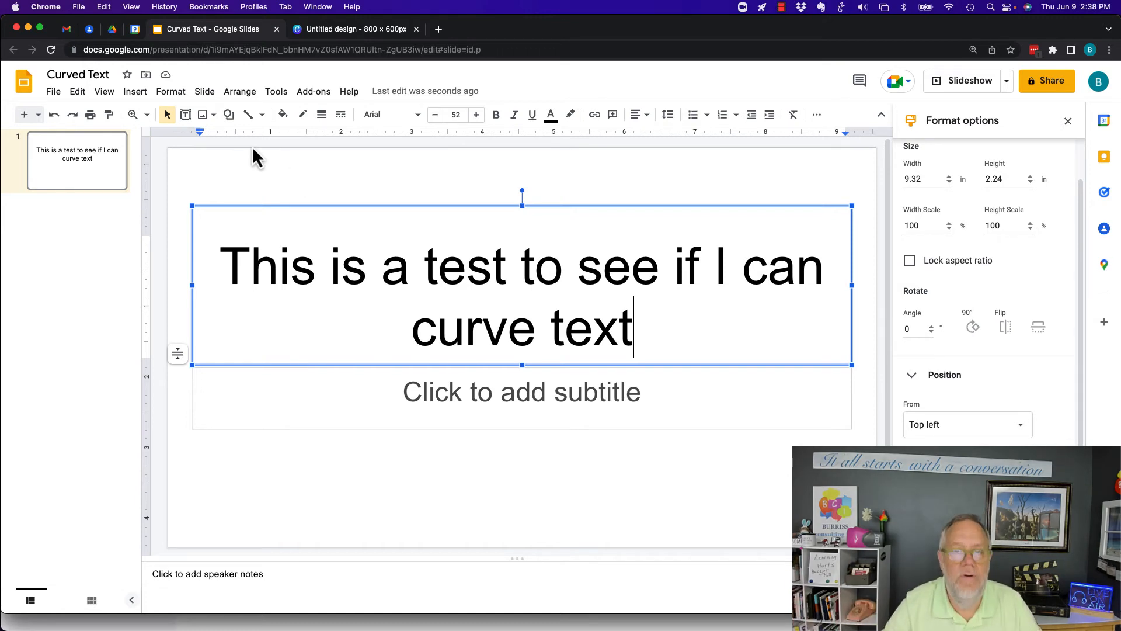
mouse_move(499, 193)
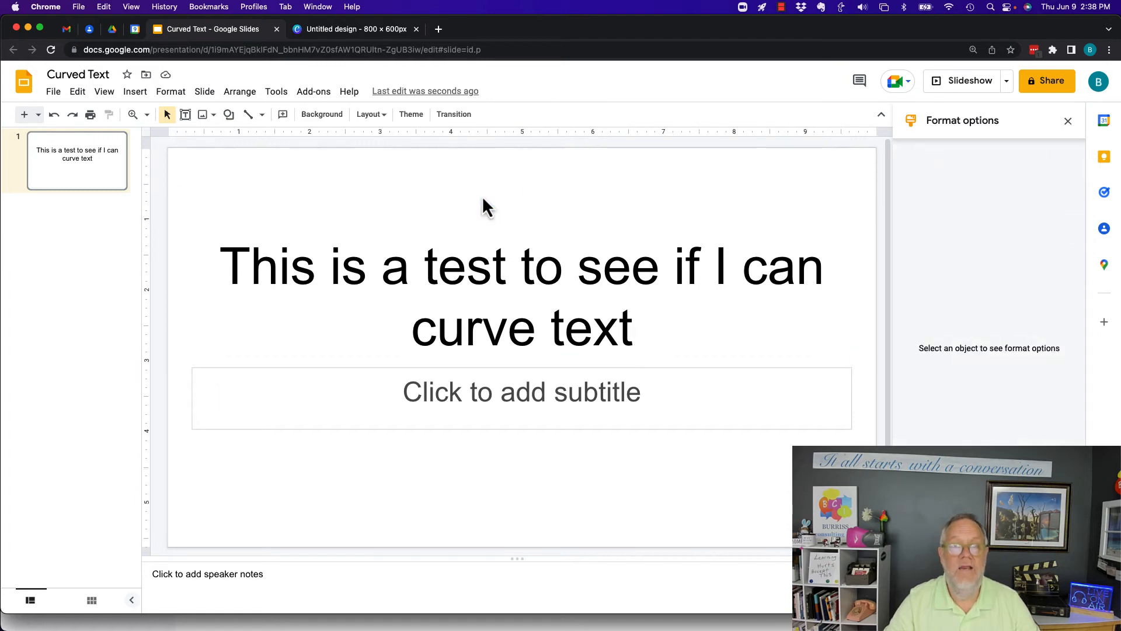
mouse_move(517, 480)
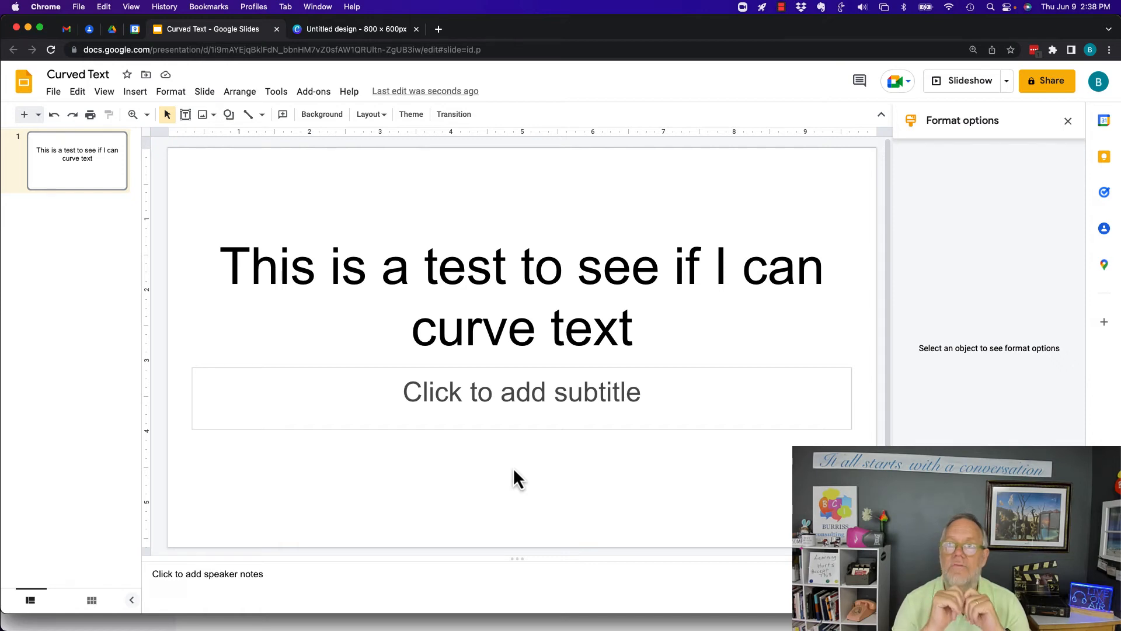
mouse_move(375, 82)
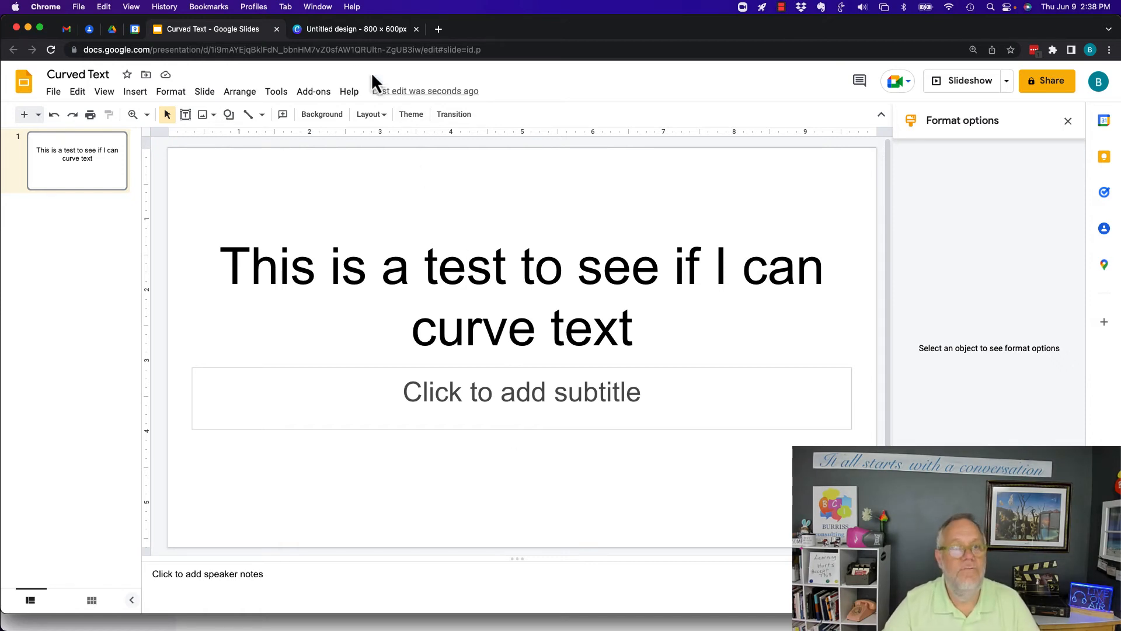
Add a Canva body text box reading the Jed sentence about moving his family because he found oil
click(350, 30)
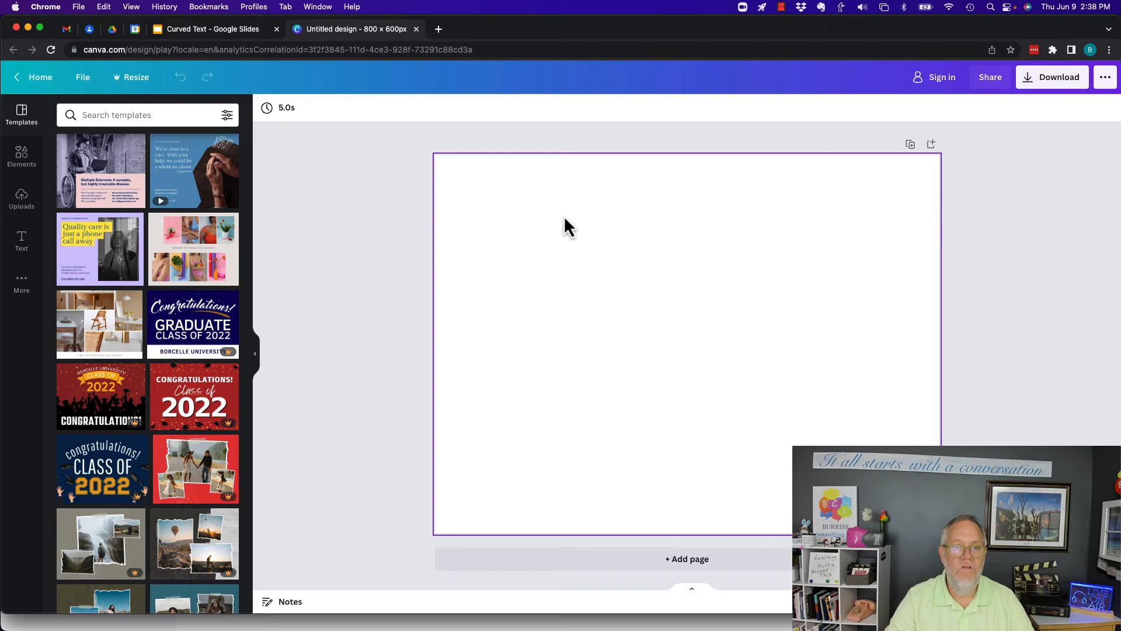
click(21, 241)
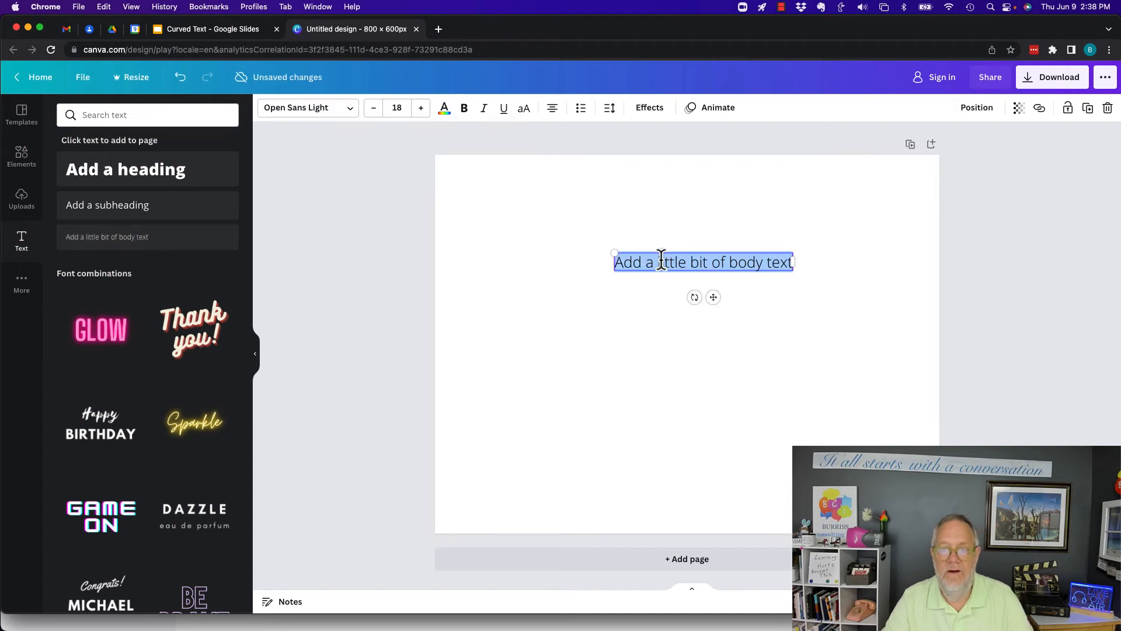
text(THis)
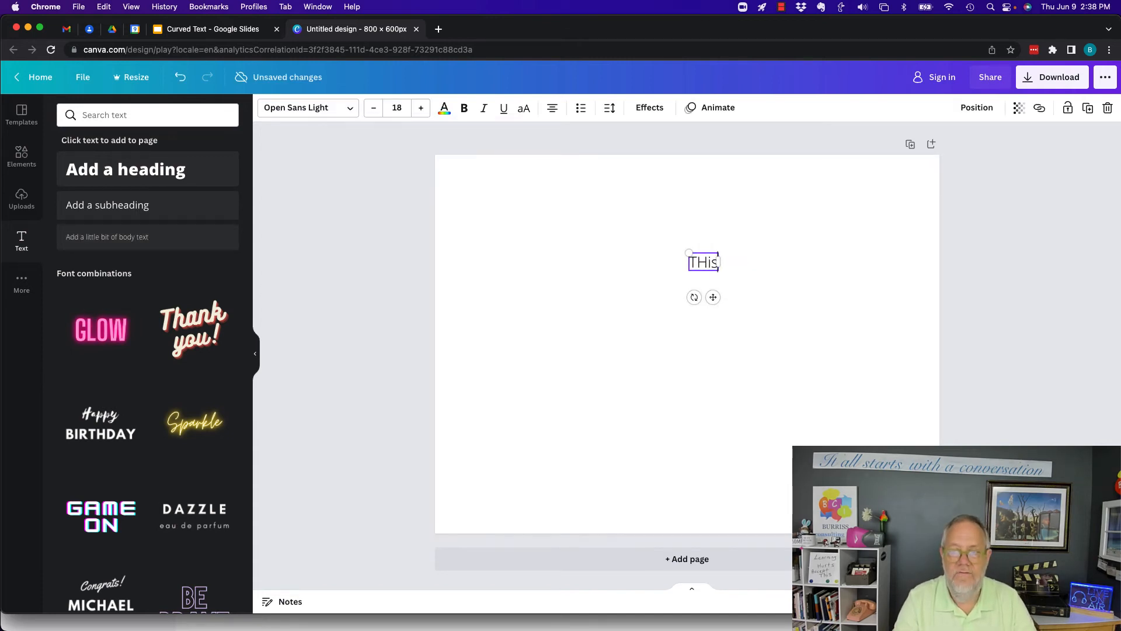
text(This is the story of a man named Jed, packed up)
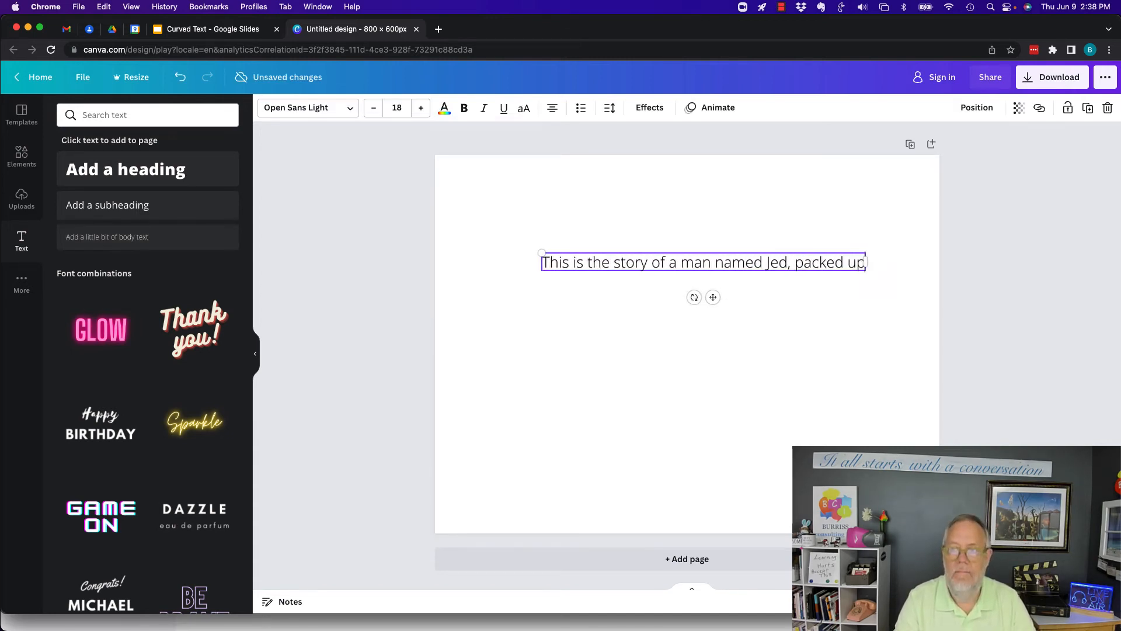
text(his family and moved them across the country cause he found o)
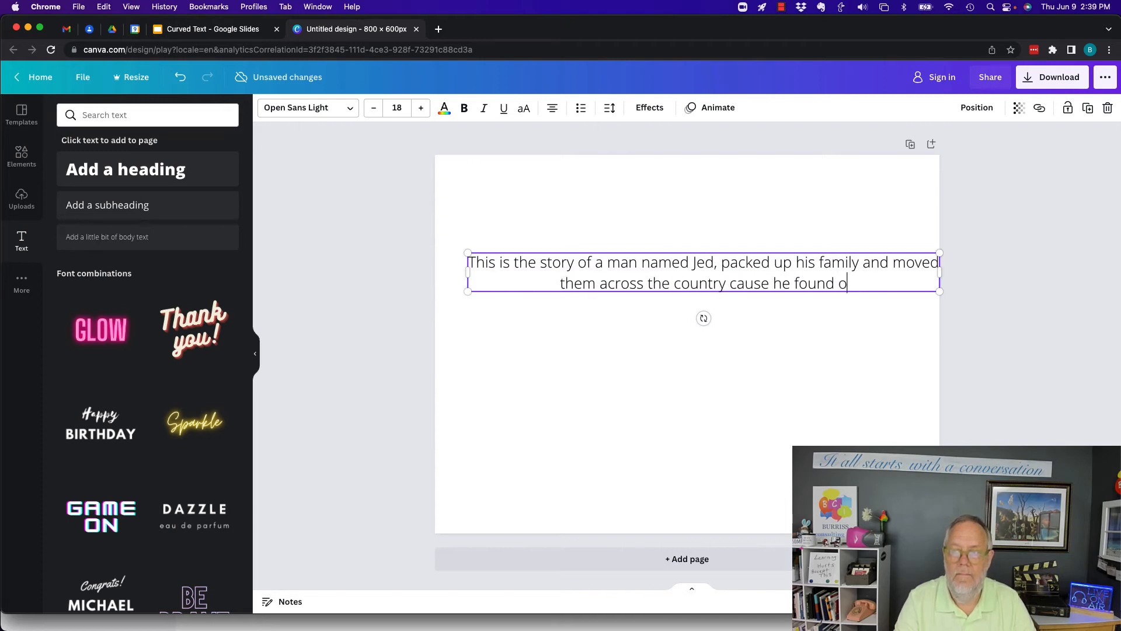
text(il.)
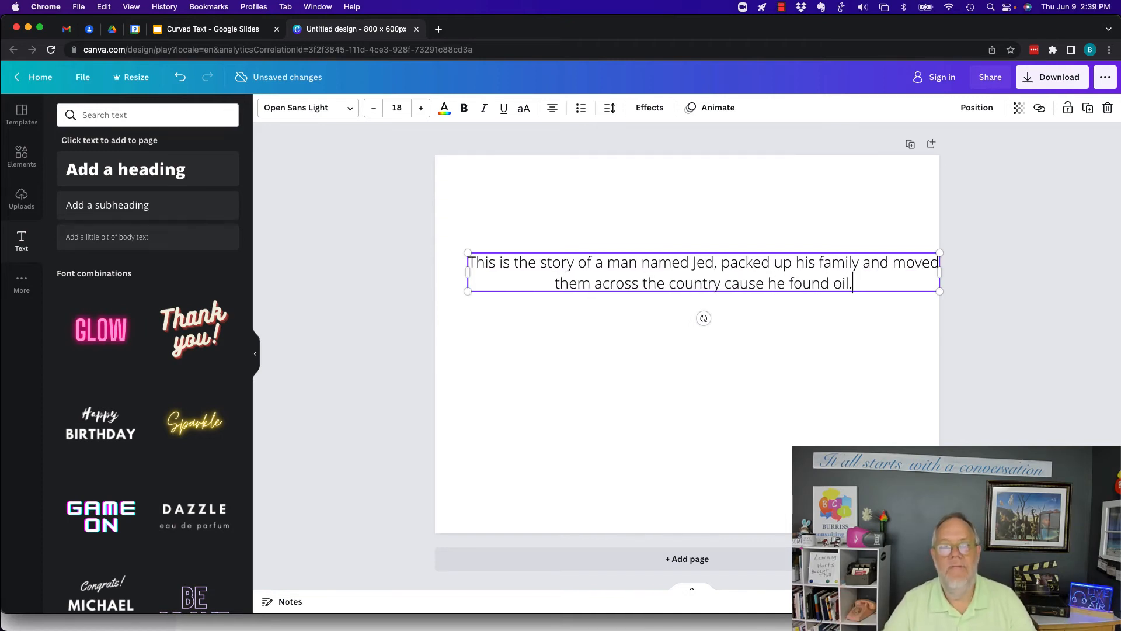
mouse_move(648, 108)
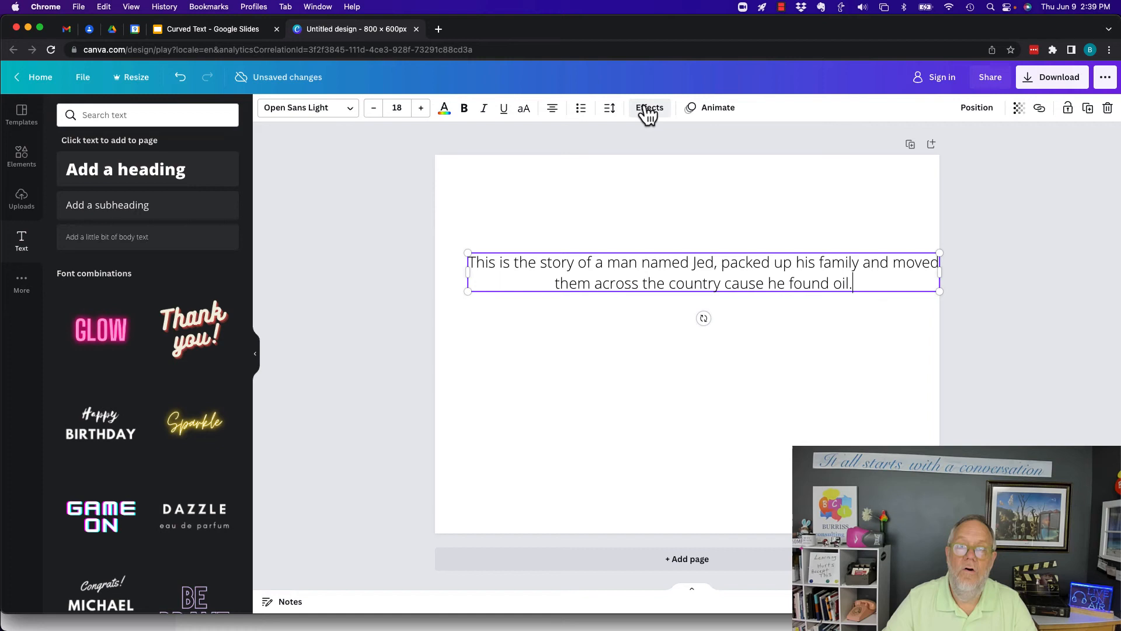
Apply the Curve text effect to bend the Jed sentence into an arch
click(648, 107)
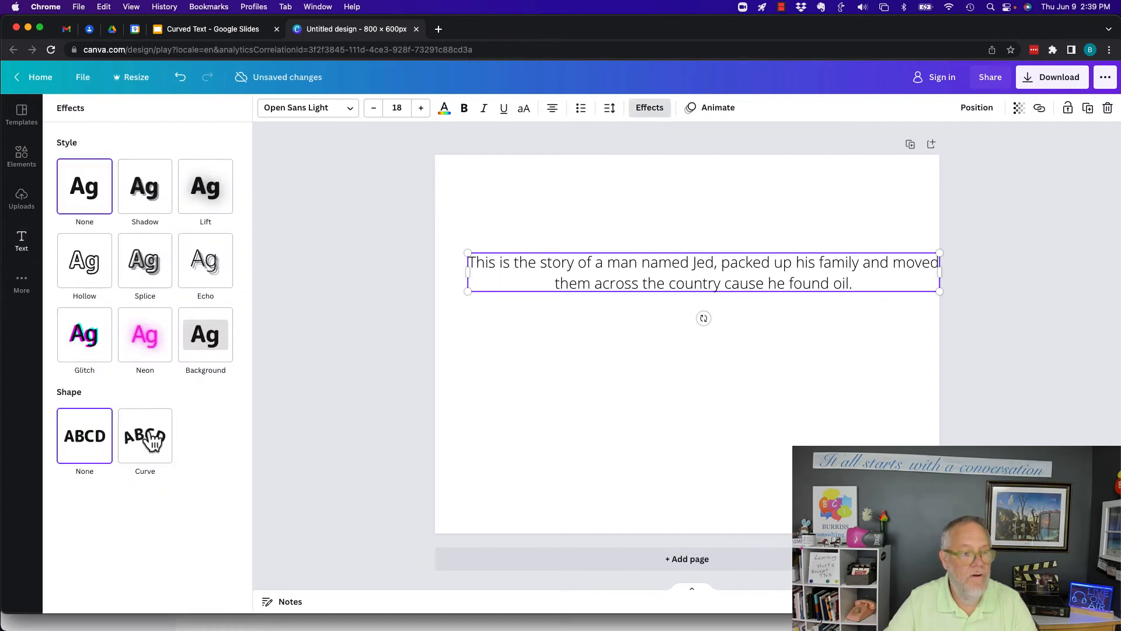
click(145, 436)
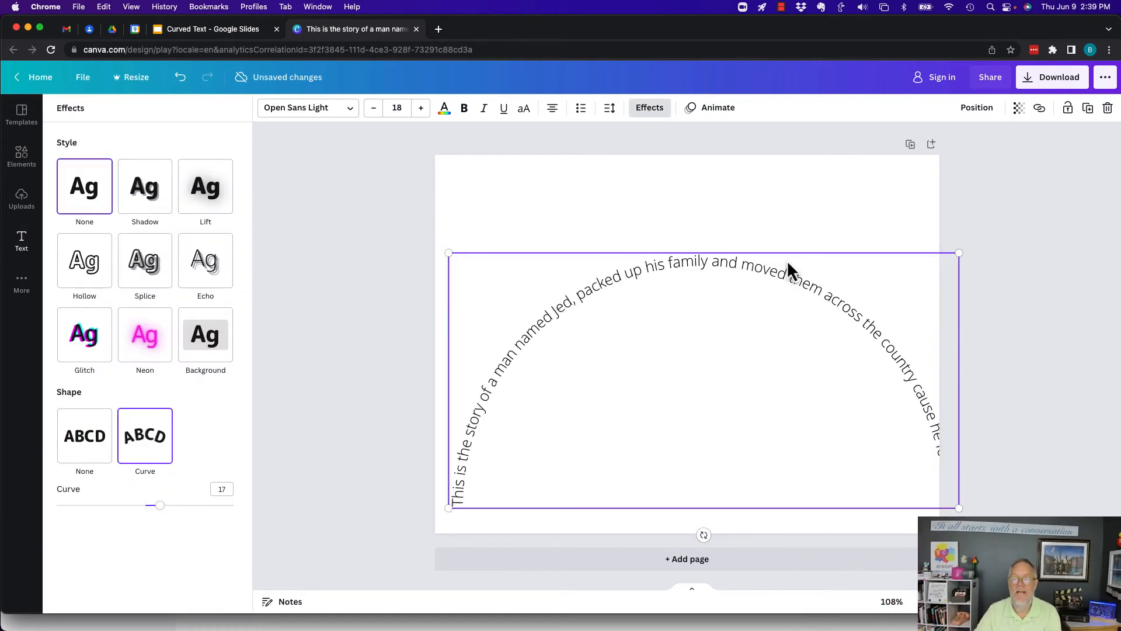
mouse_move(792, 264)
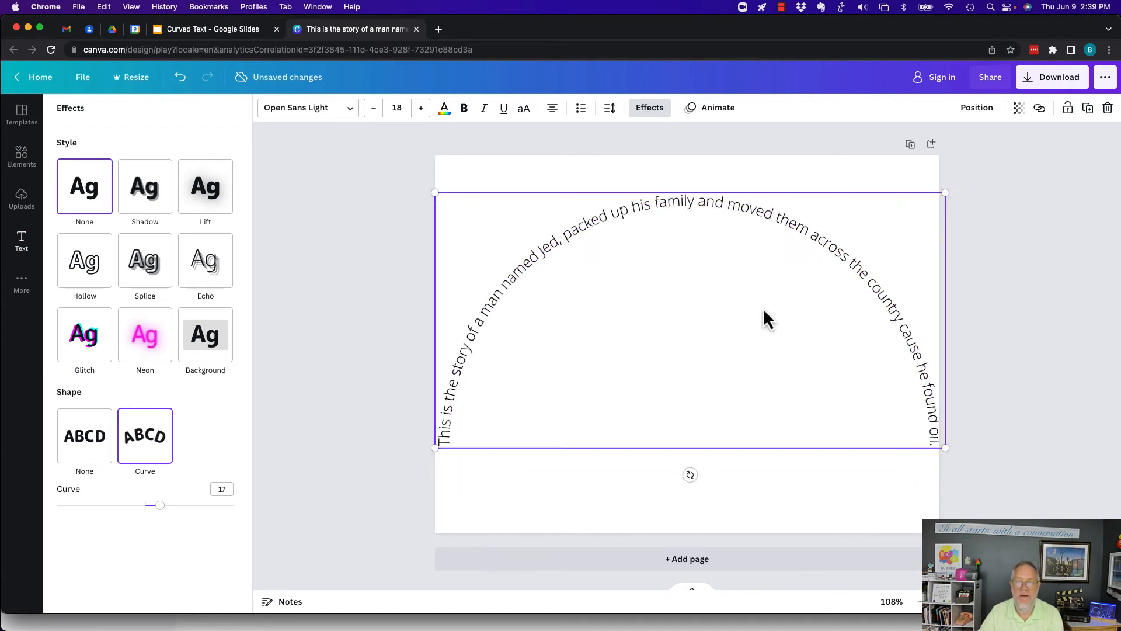
mouse_move(444, 458)
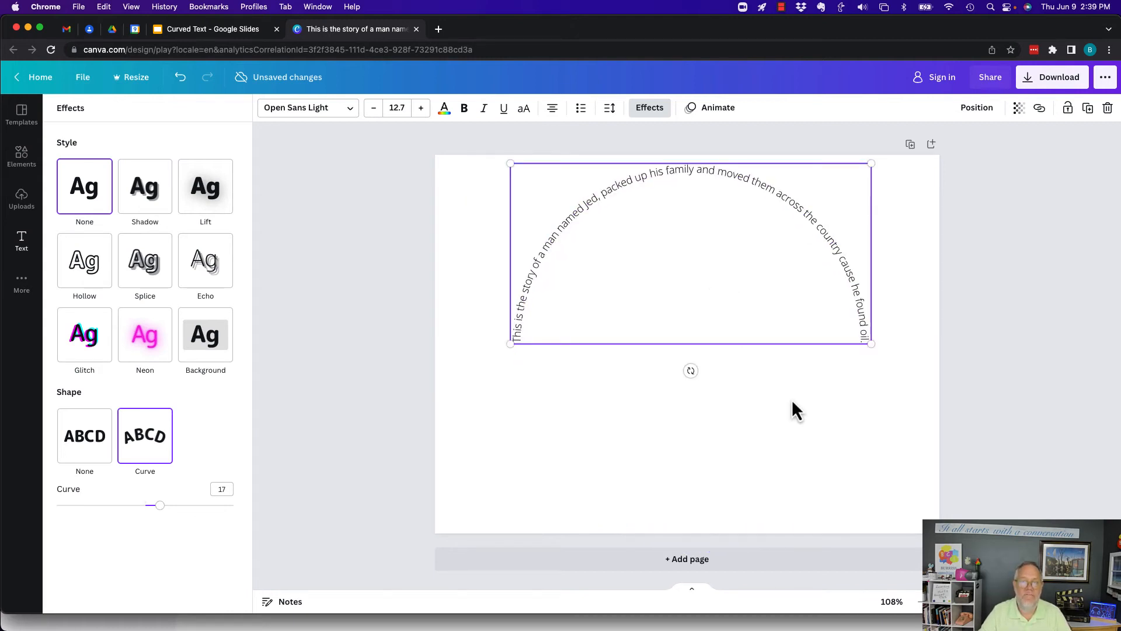
mouse_move(585, 184)
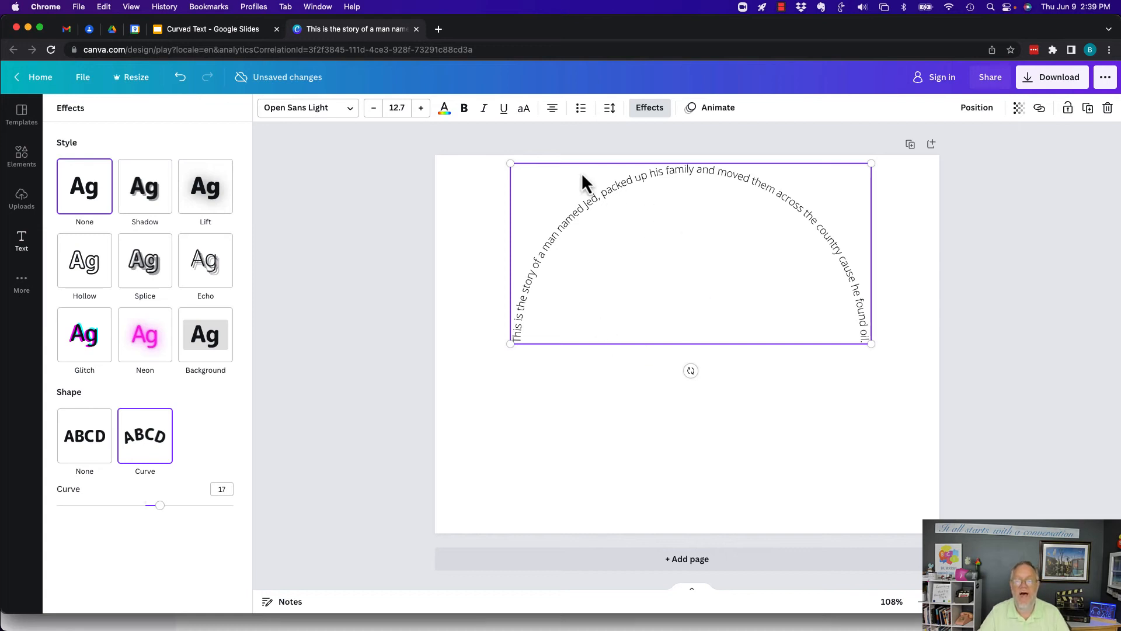
mouse_move(422, 107)
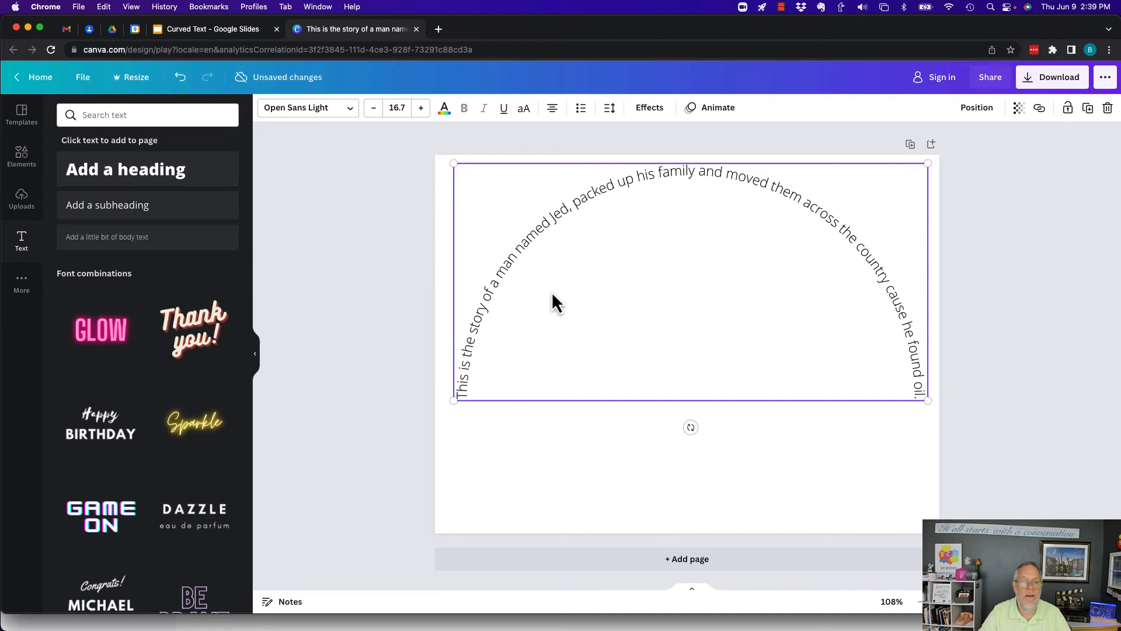
Enlarge the text to 21.5 and raise the curve strength so the sentence forms a centred circle
click(421, 108)
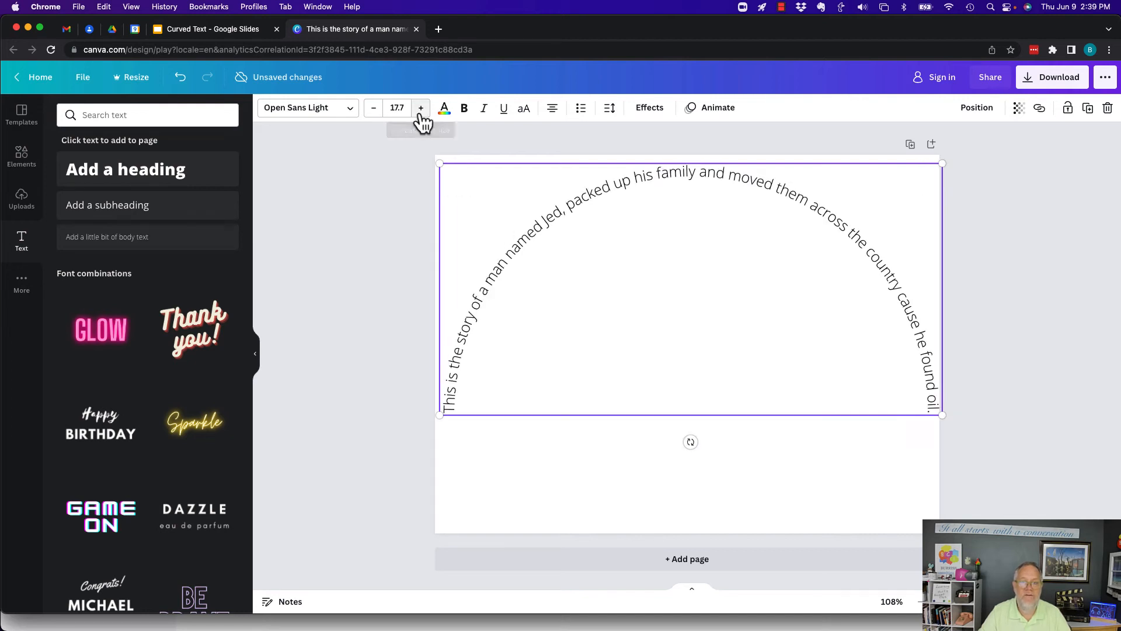
mouse_move(657, 129)
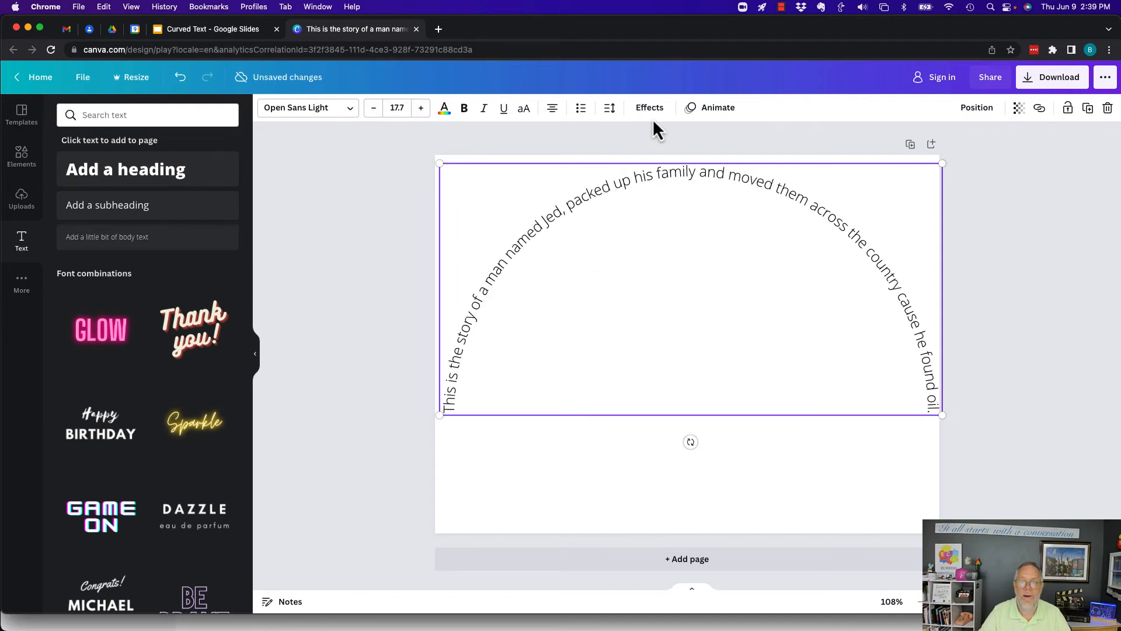
click(649, 108)
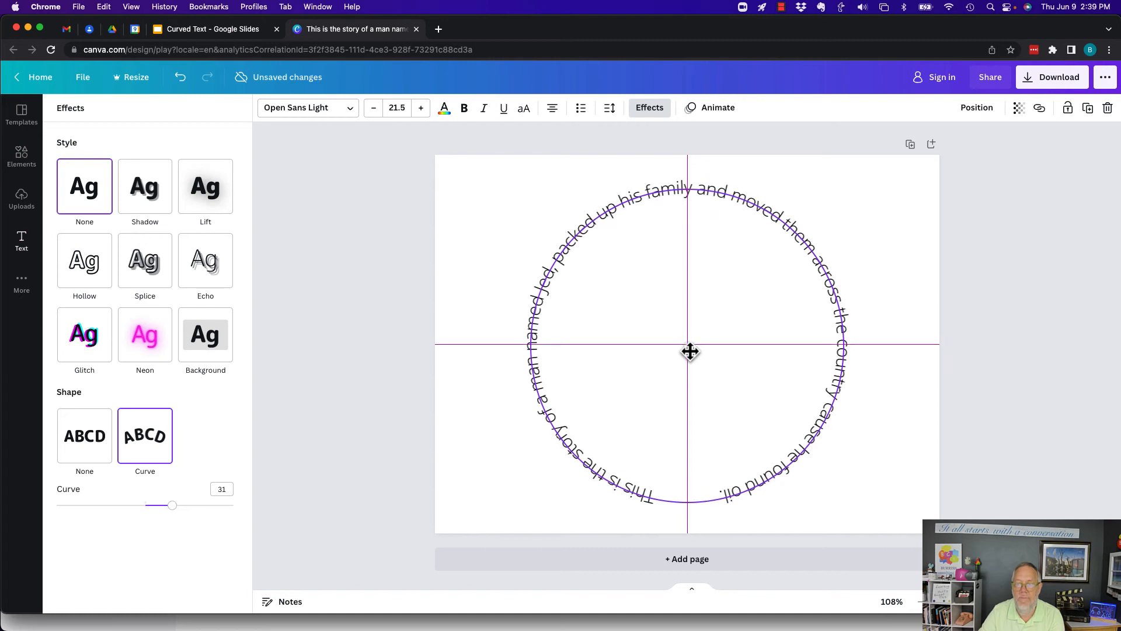
click(22, 241)
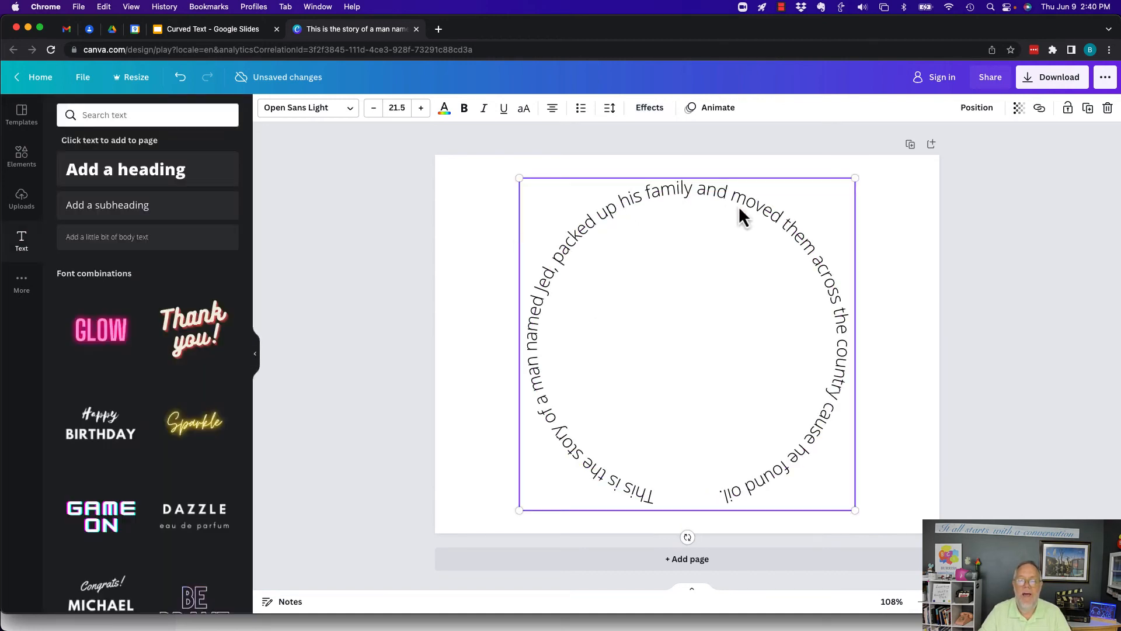
Colour the page background teal and recolour the circular Jed text dark red
click(394, 161)
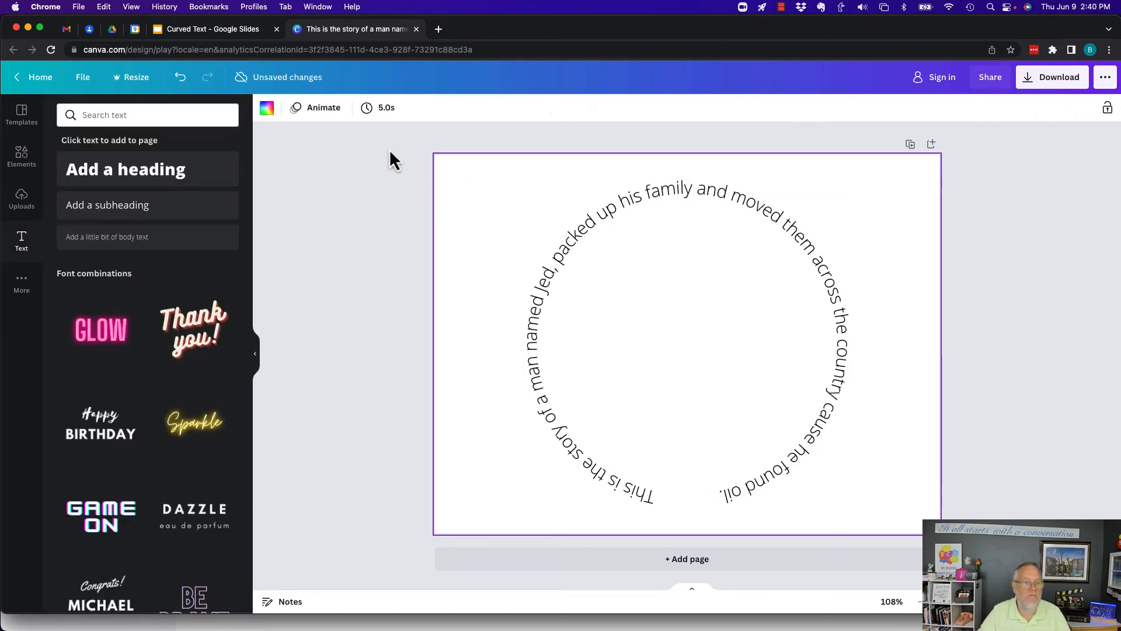
click(266, 108)
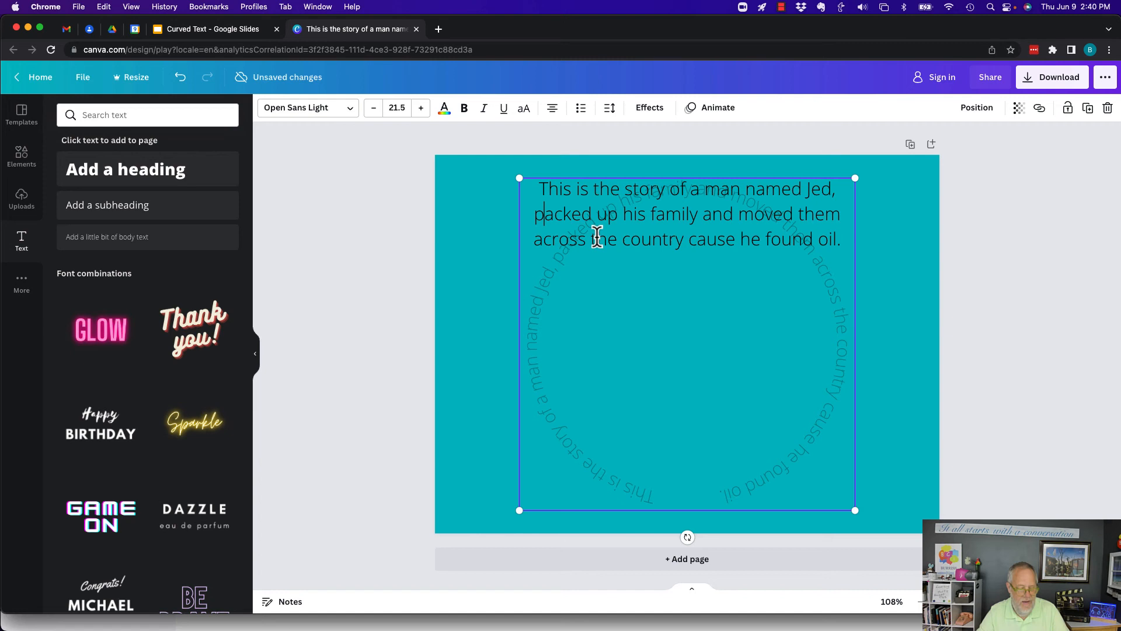
click(444, 108)
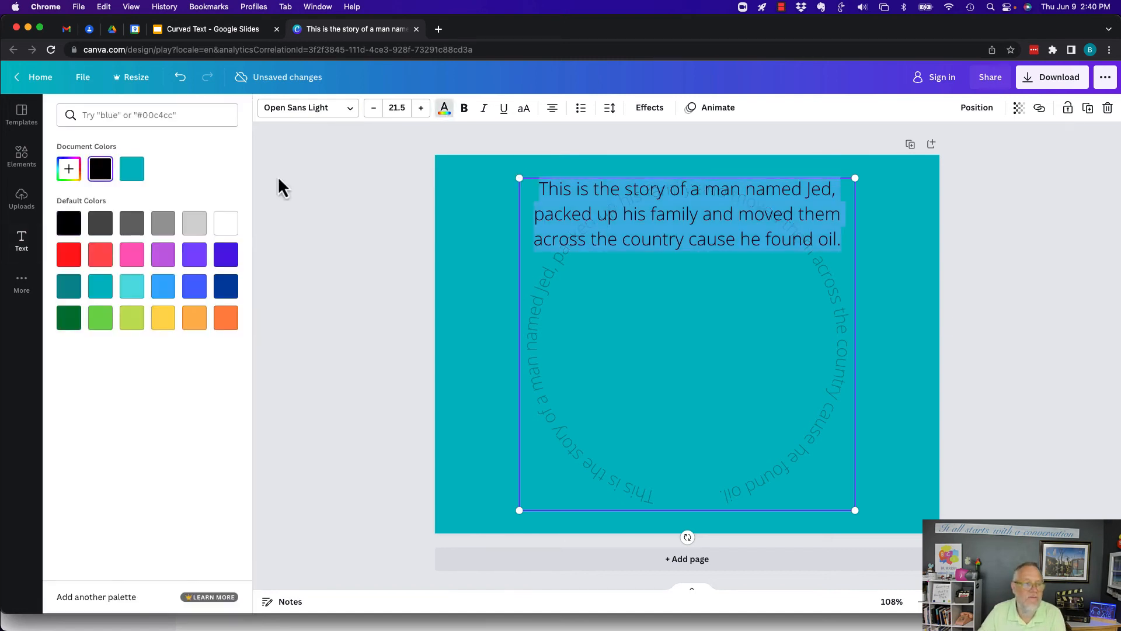
click(21, 242)
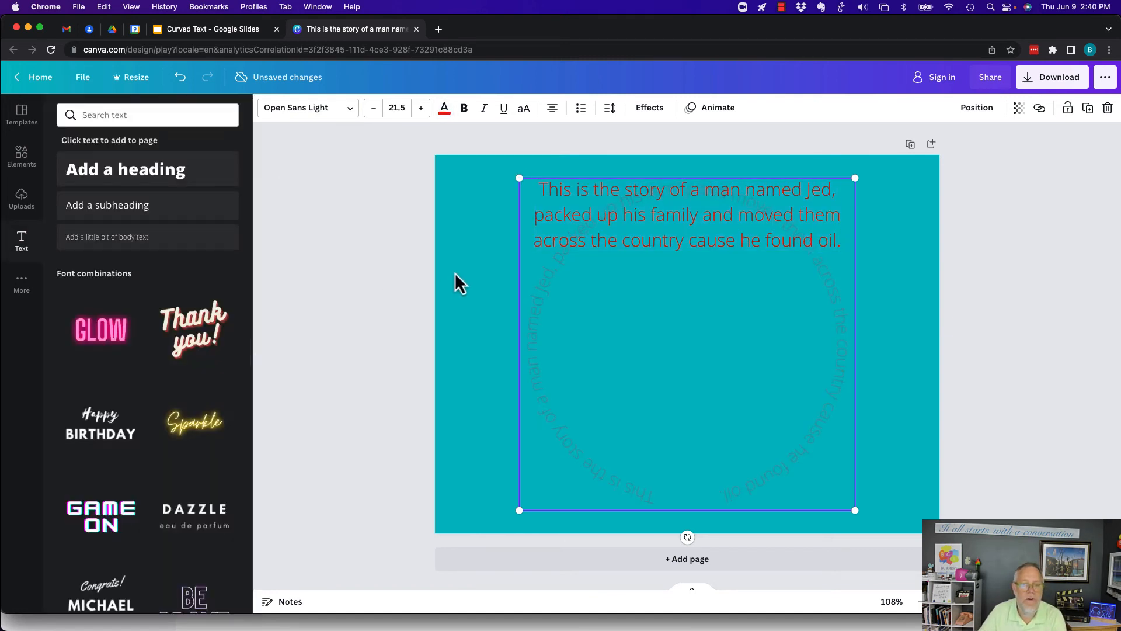
click(966, 297)
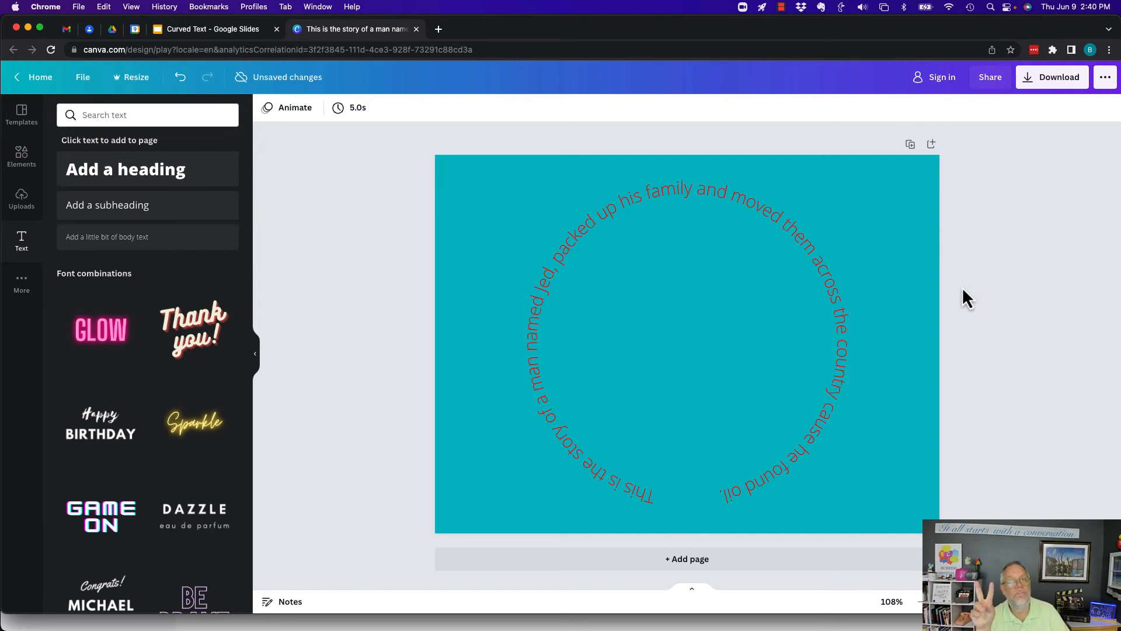
mouse_move(942, 78)
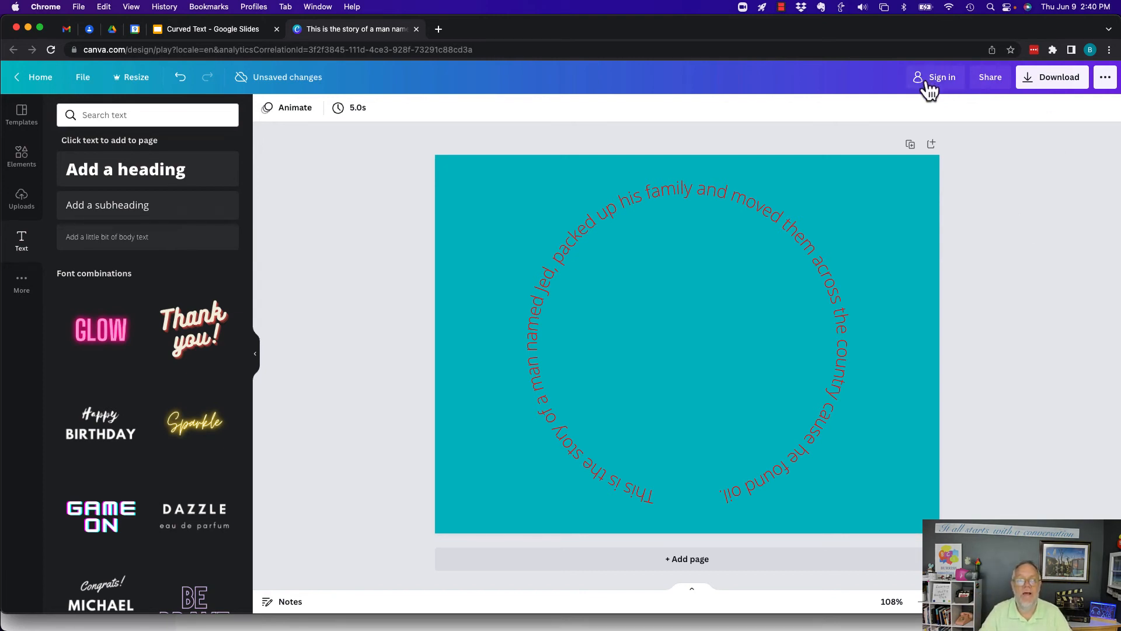
Download the teal circular-text design as a PNG and dismiss the sign-up prompt
click(743, 250)
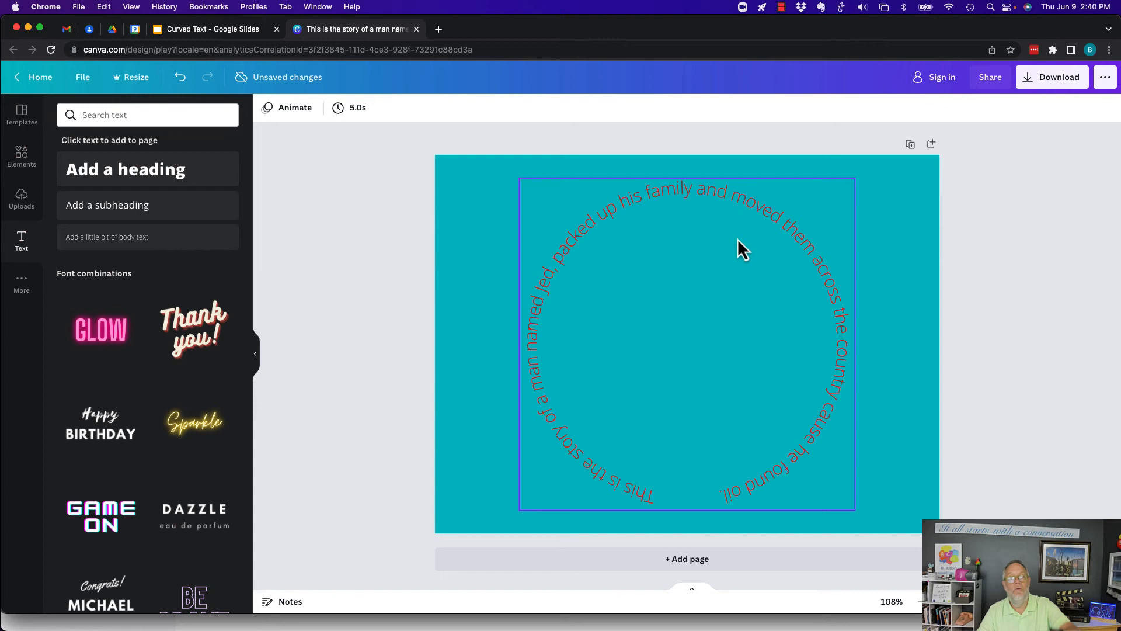
mouse_move(820, 249)
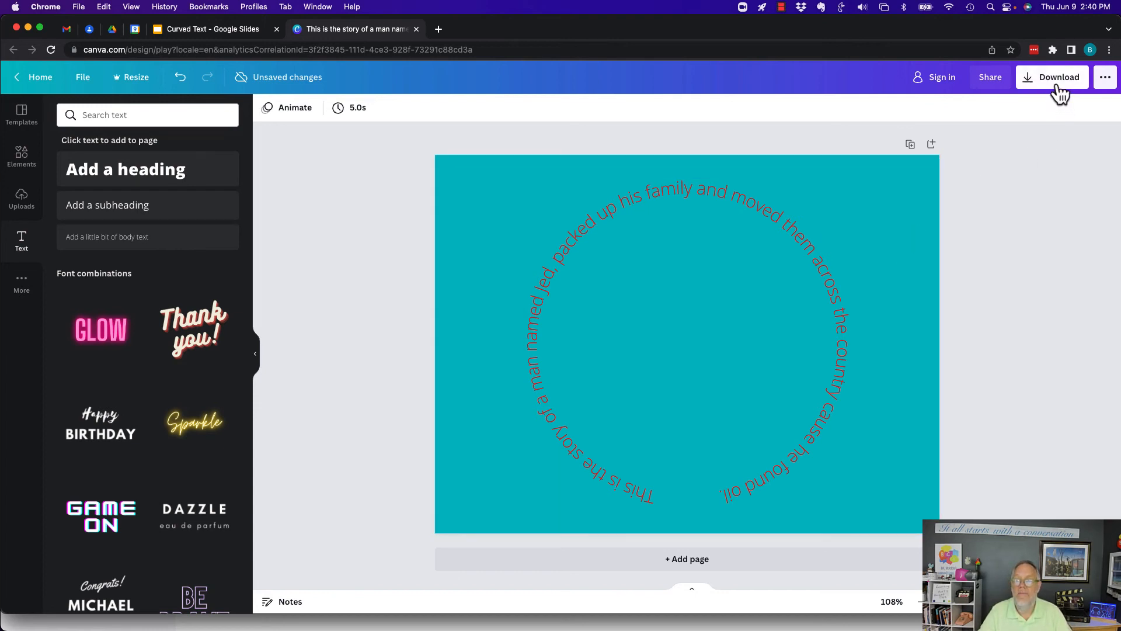
click(1058, 77)
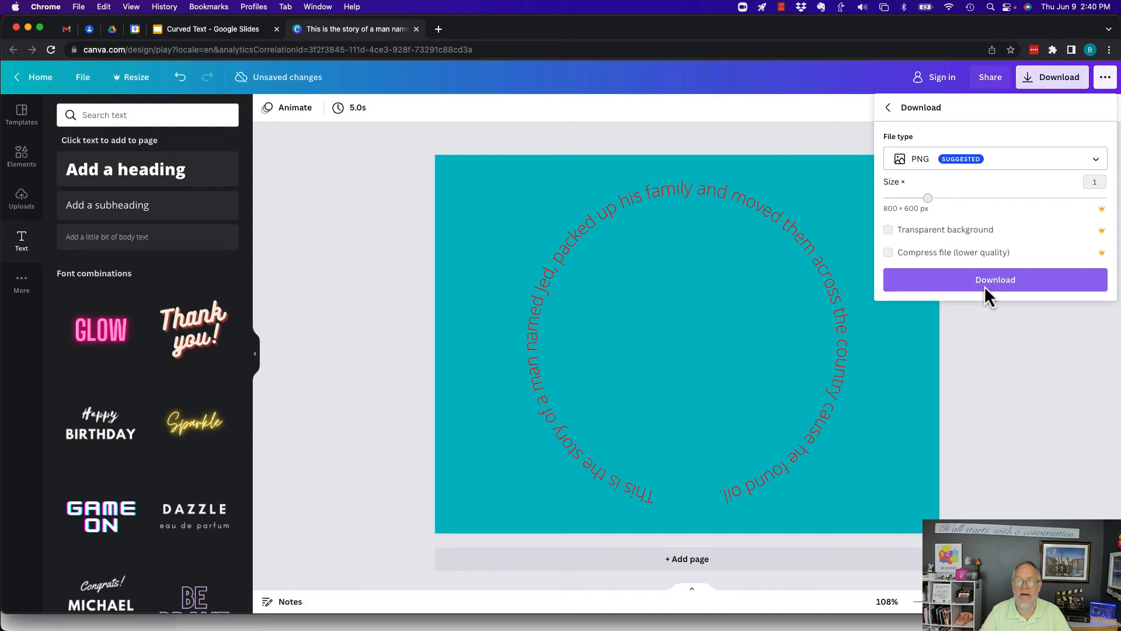
click(995, 279)
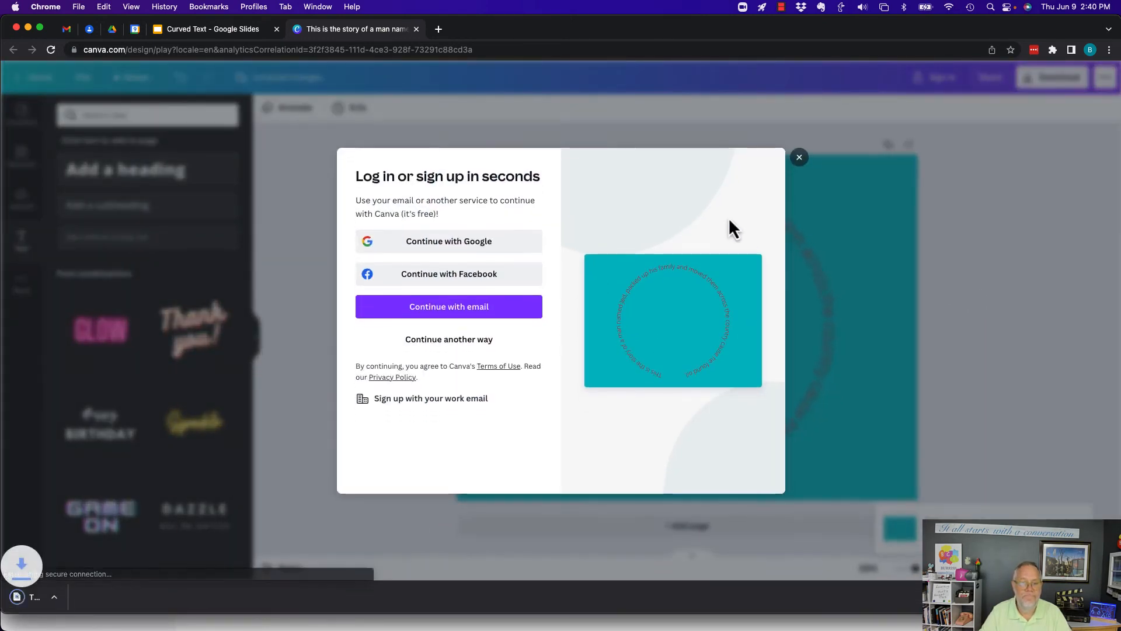
click(799, 157)
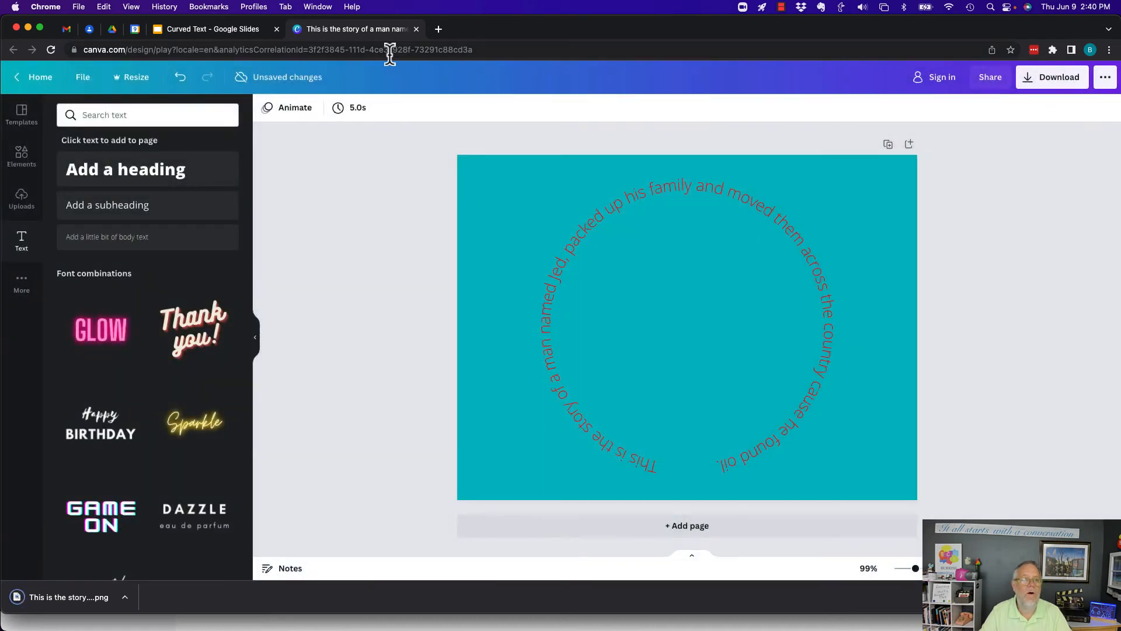
Remove the empty subtitle box and drop the downloaded circular-text PNG onto the Curved Text slide
click(208, 28)
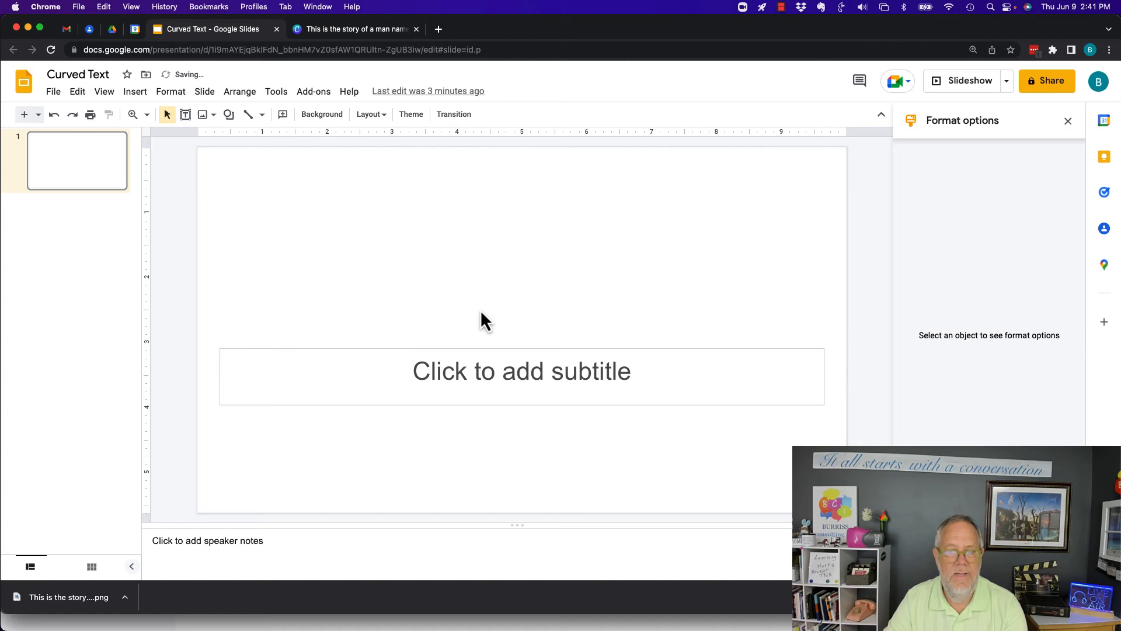
click(521, 372)
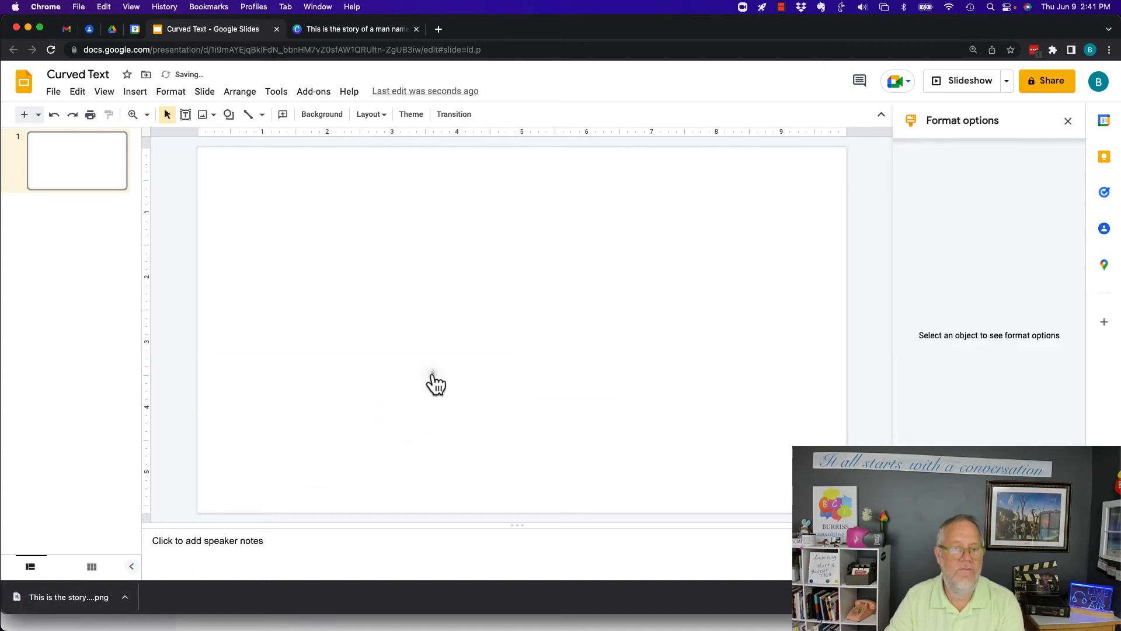
click(436, 384)
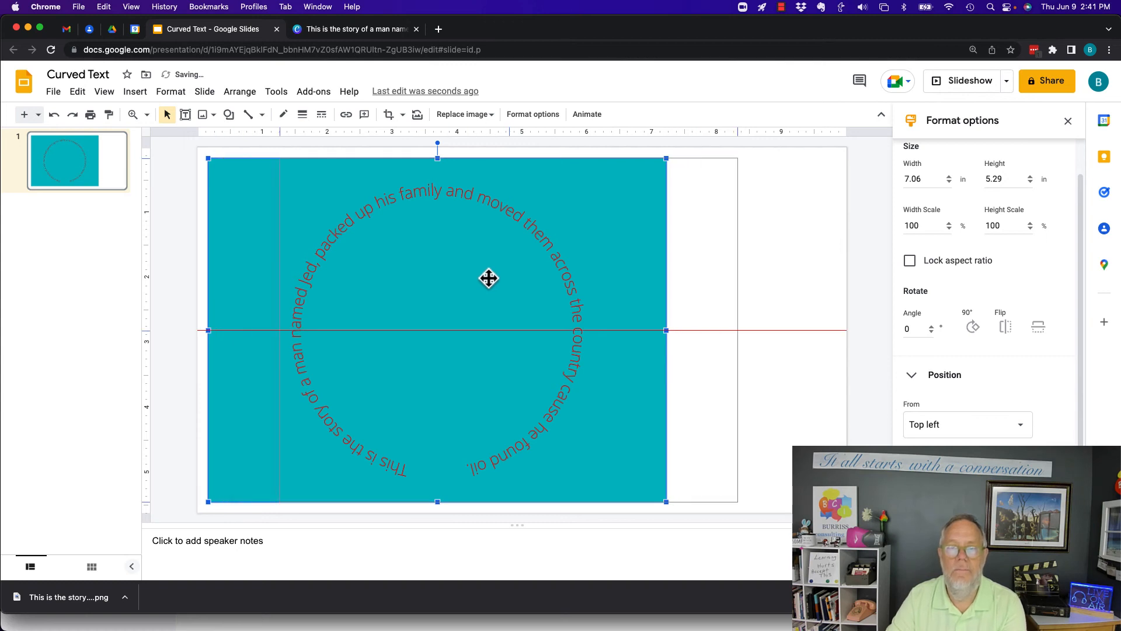